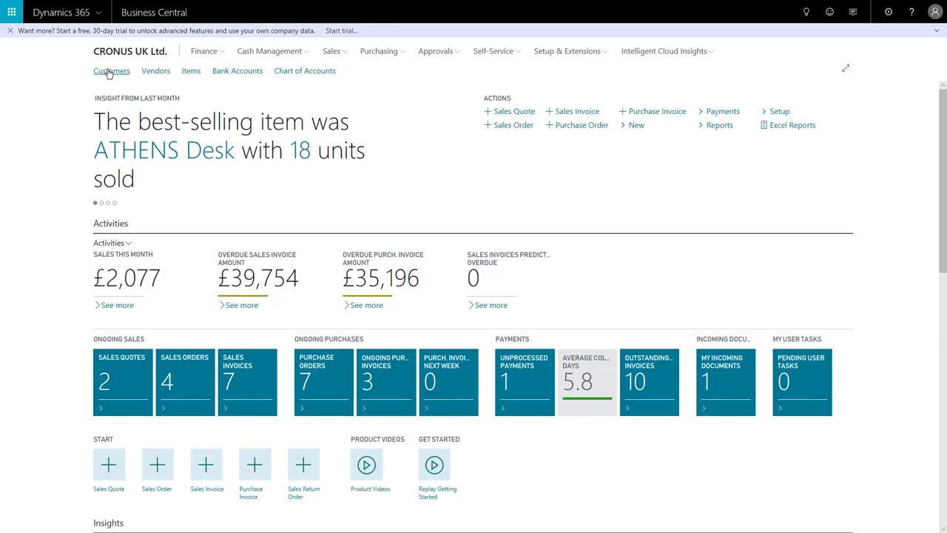
- Open Adatum Corporation's customer card from the Customers list on the Role Center
left_click(111, 70)
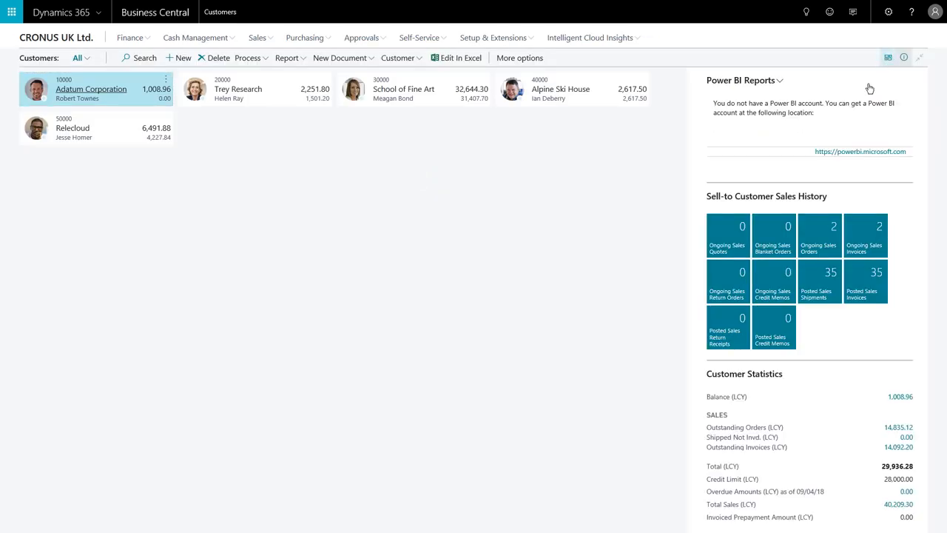
left_click(888, 57)
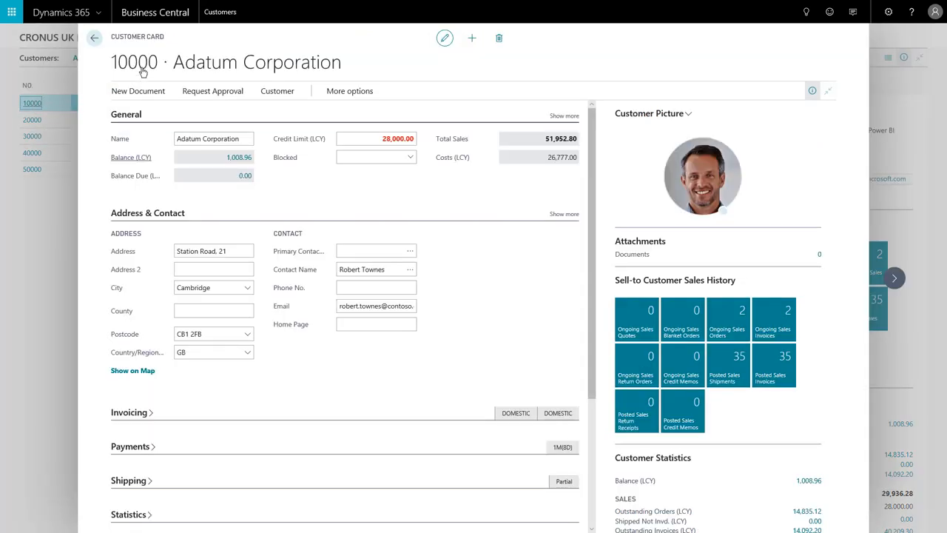
mouse_move(367, 148)
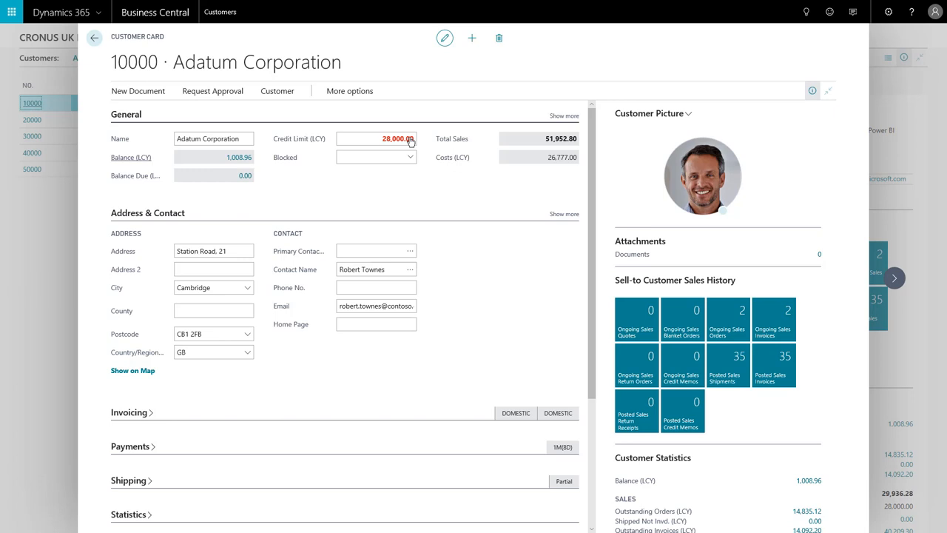
- Change Adatum Corporation's Credit Limit (LCY) from 28,000.00 to 35,000.00
left_click(213, 138)
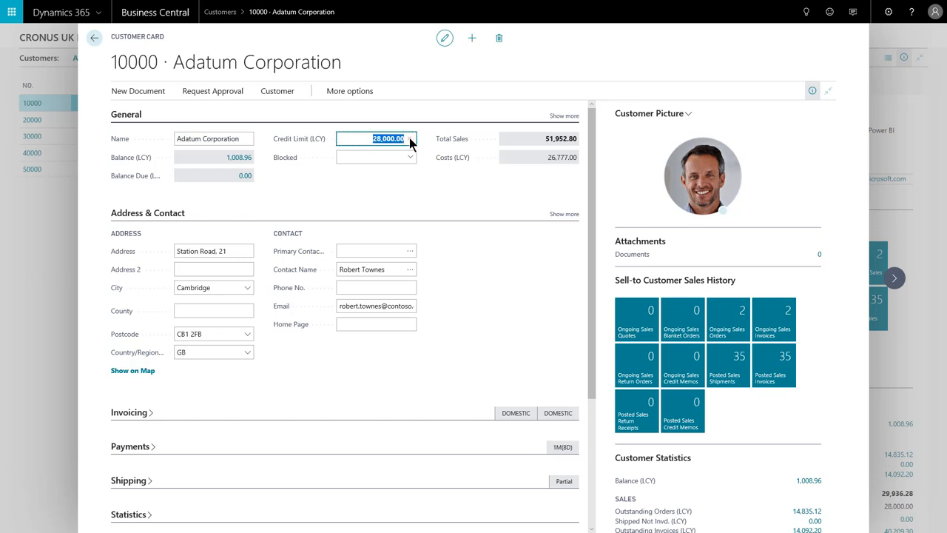
type("3500")
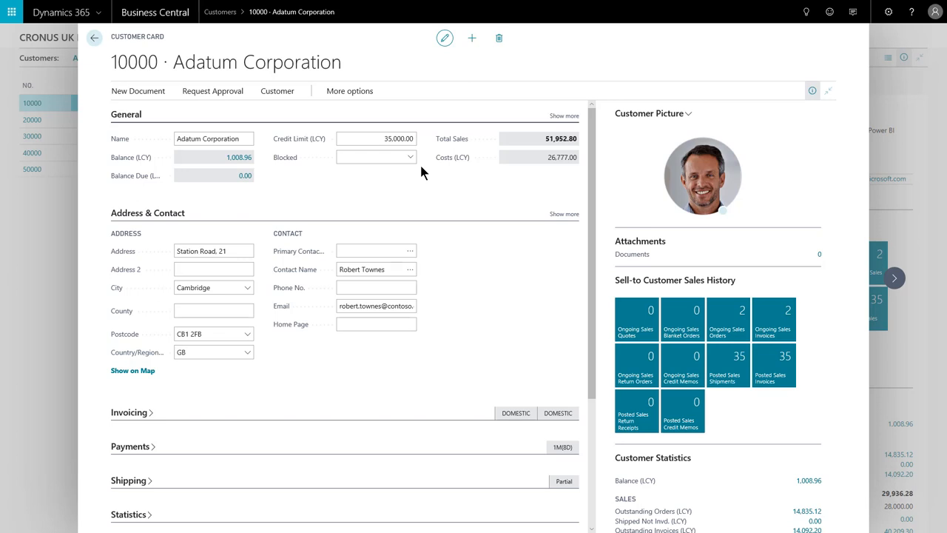
mouse_move(357, 151)
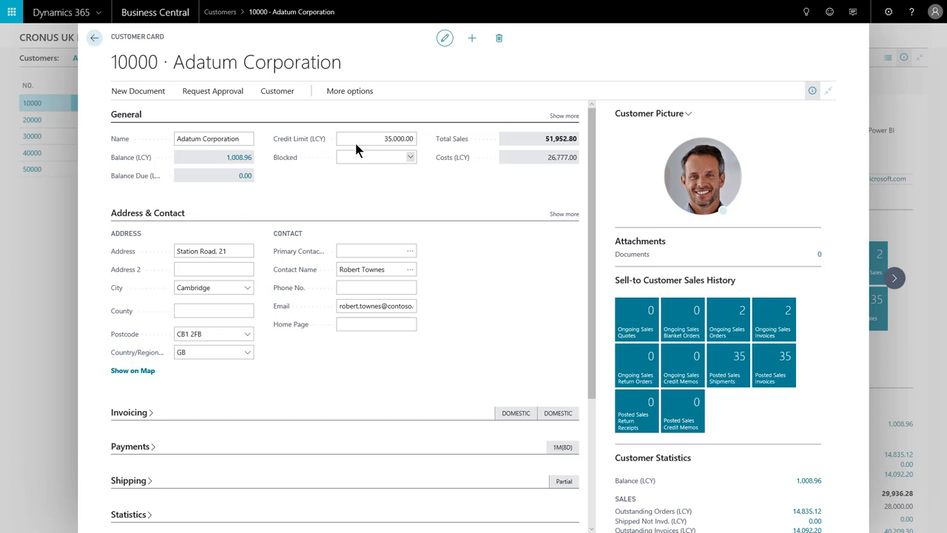
left_click(376, 138)
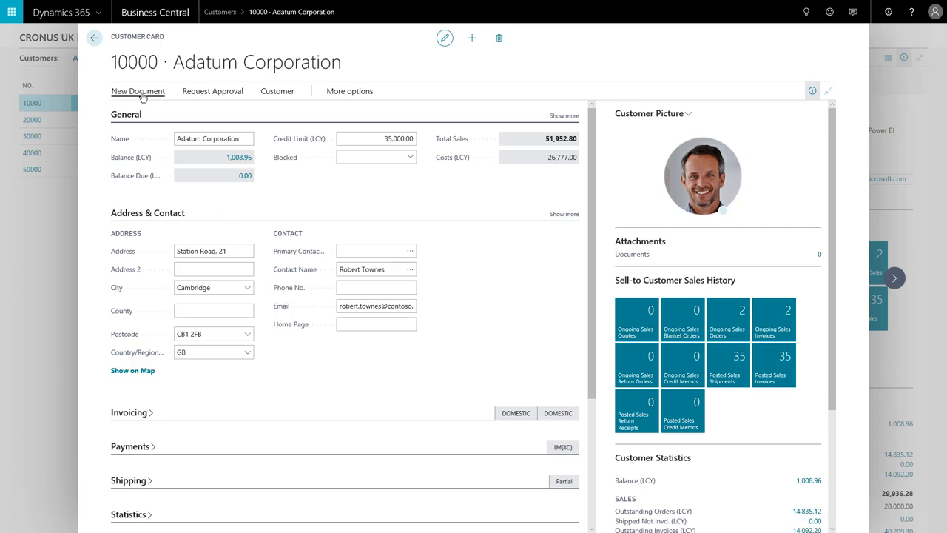
- Start a new Sales Order to trigger the approval request, acknowledge it, and return home
left_click(138, 91)
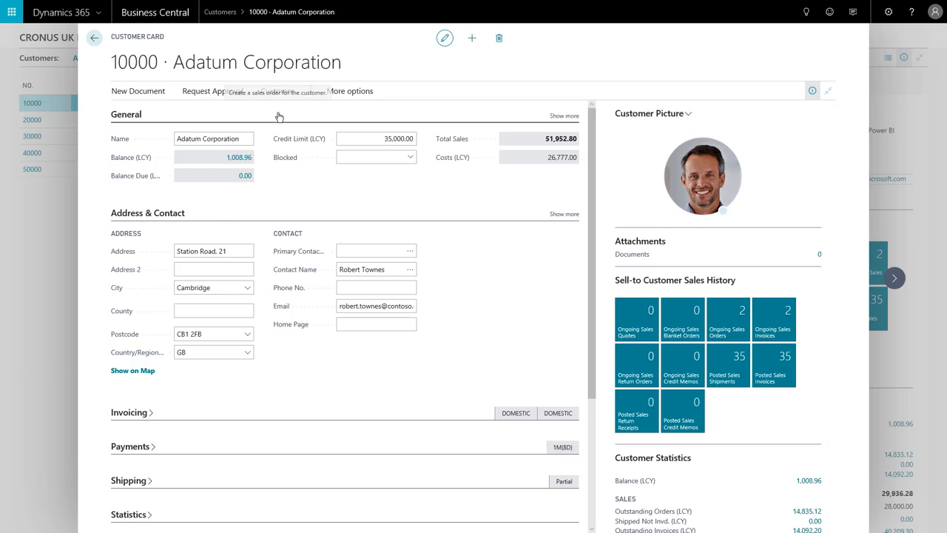
left_click(212, 91)
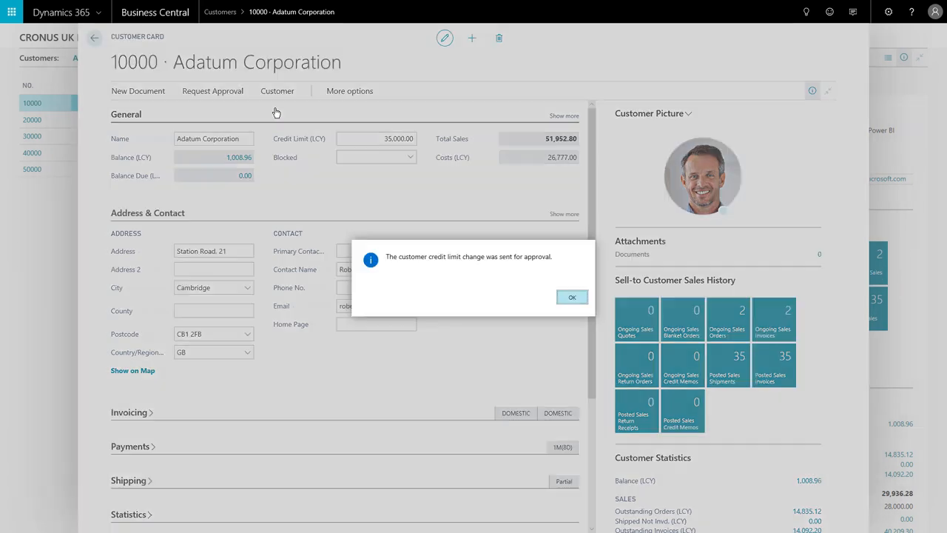
mouse_move(466, 277)
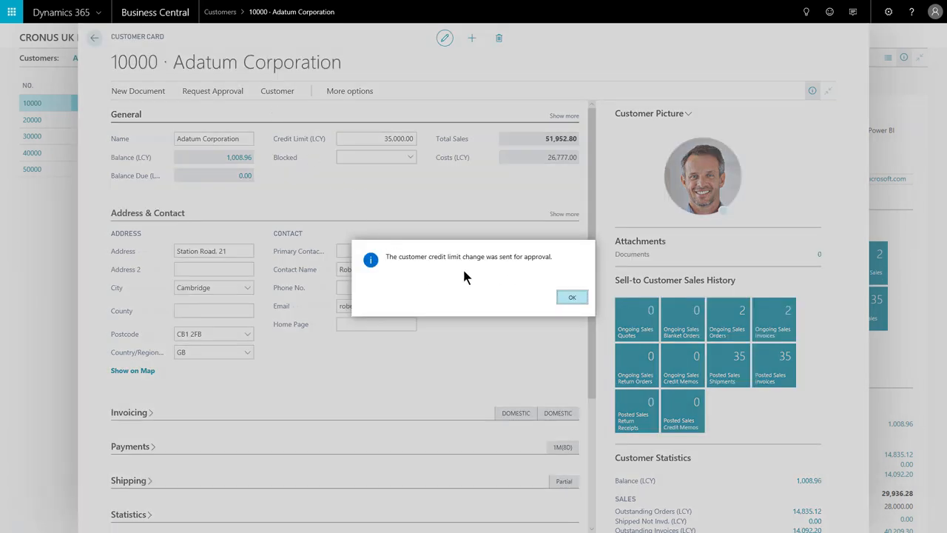
mouse_move(521, 267)
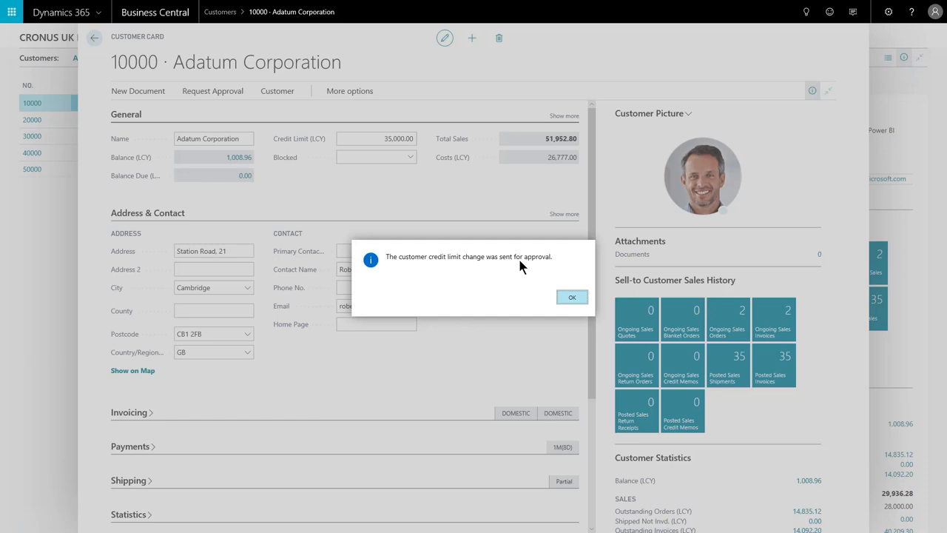
mouse_move(553, 302)
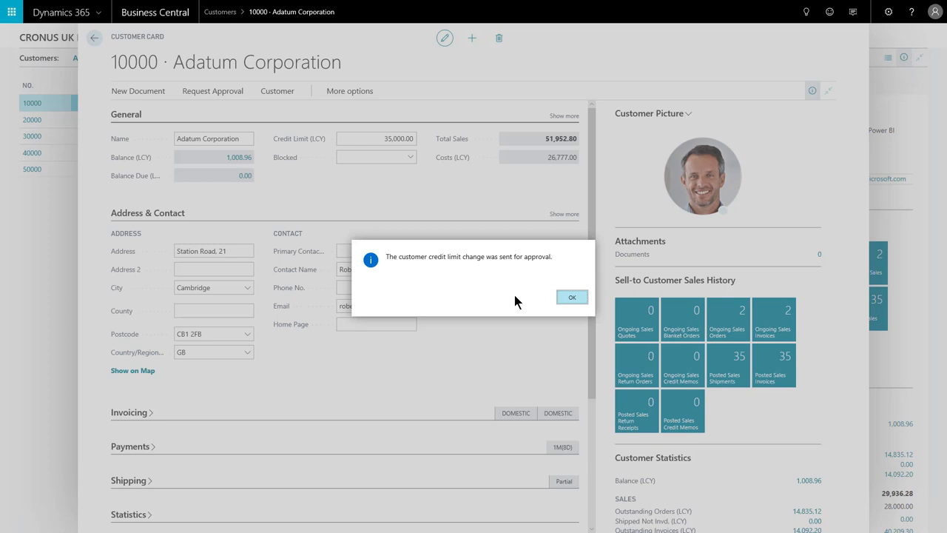
left_click(571, 297)
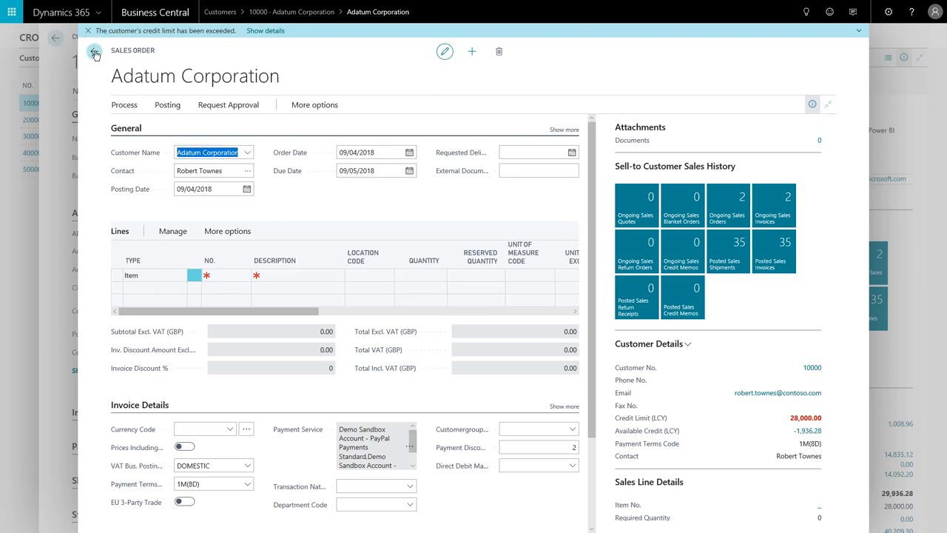
left_click(94, 54)
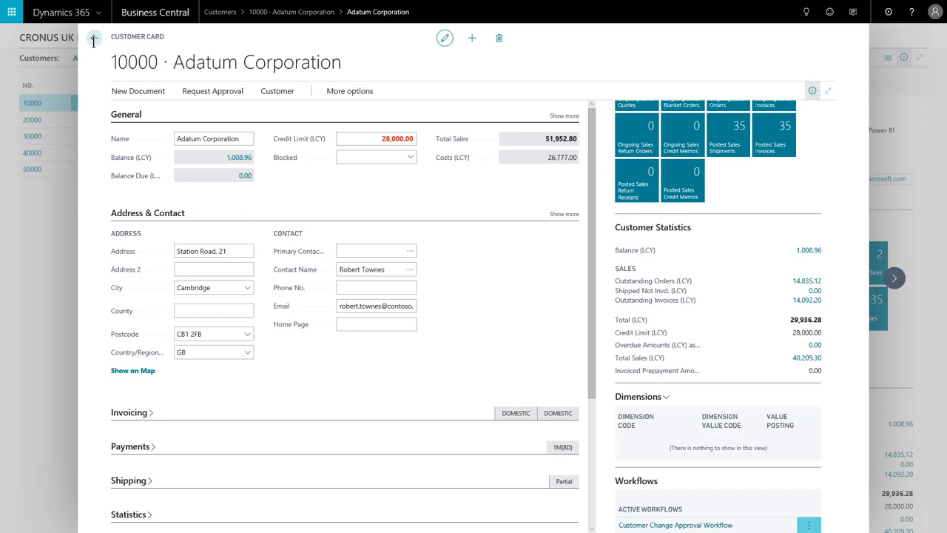
left_click(220, 11)
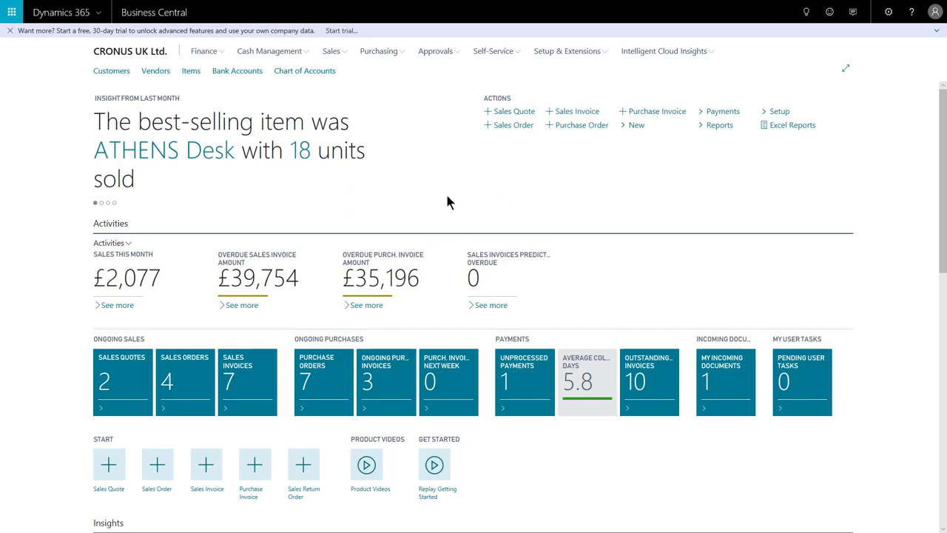
- Open the Requests to Approve tile showing Adatum's 28,000-to-35,000 credit limit request
left_click(935, 12)
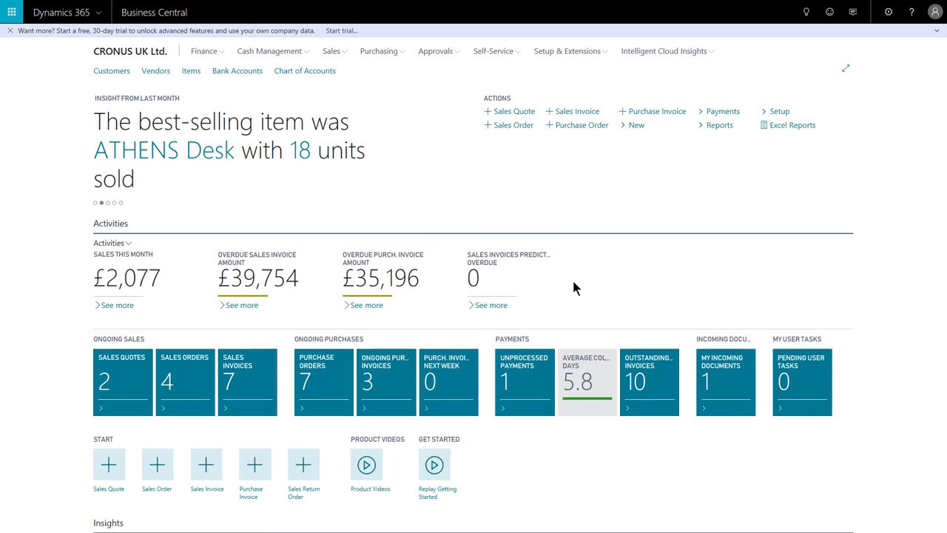
mouse_move(519, 191)
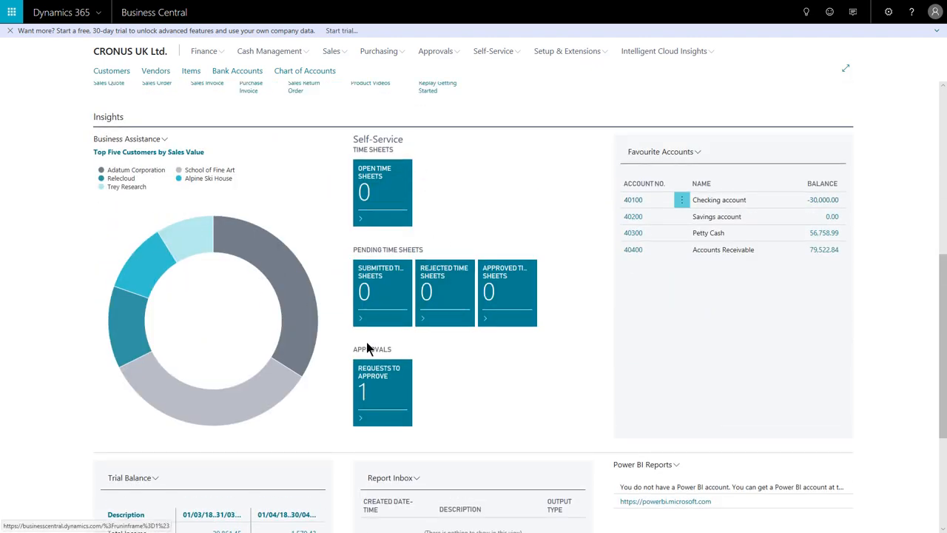
mouse_move(414, 405)
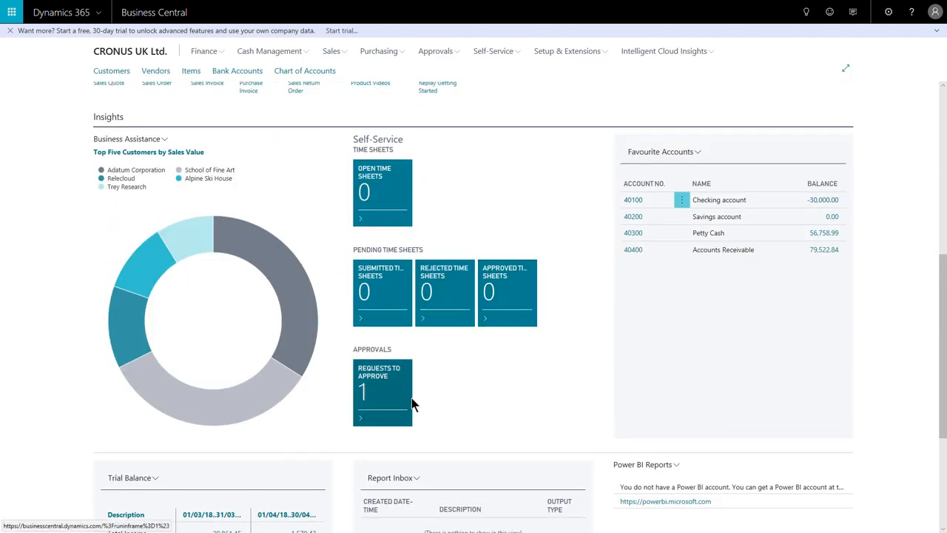
mouse_move(383, 399)
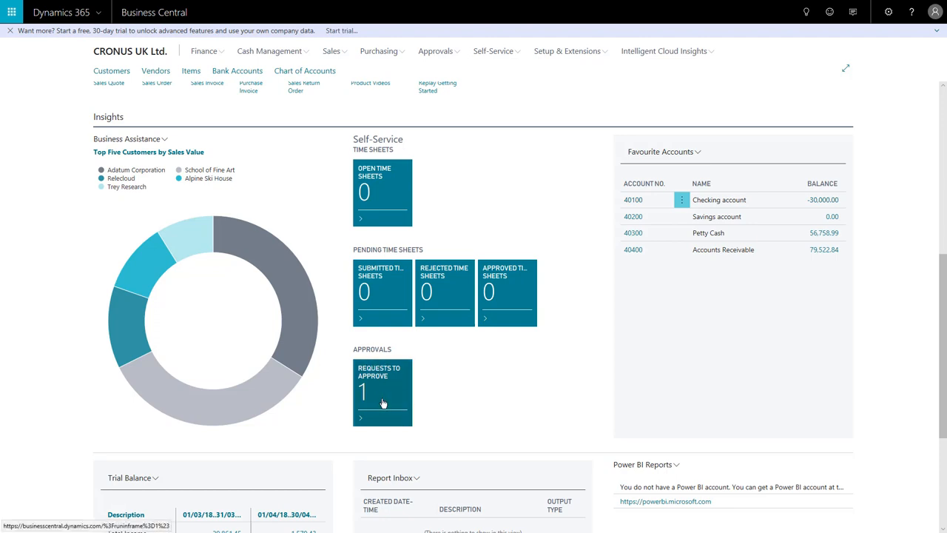
mouse_move(425, 406)
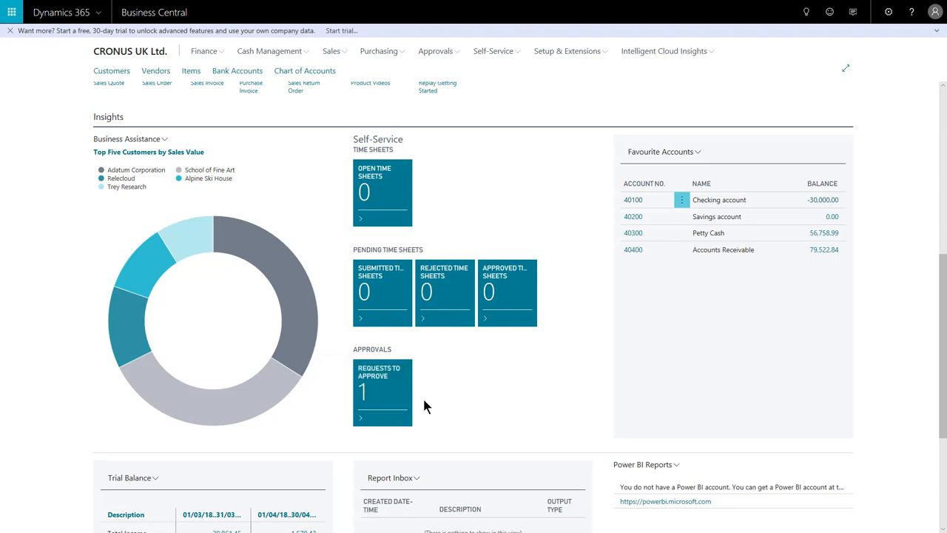
mouse_move(391, 398)
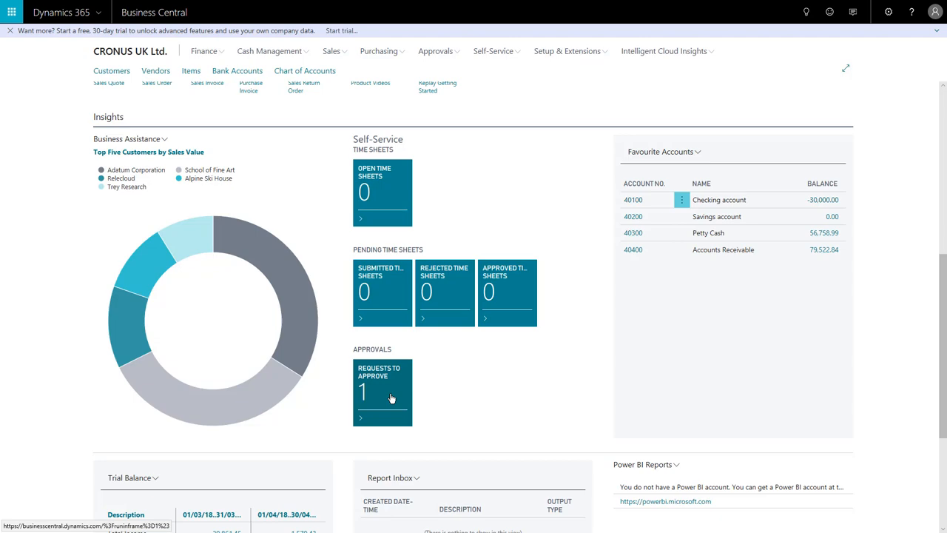
mouse_move(399, 394)
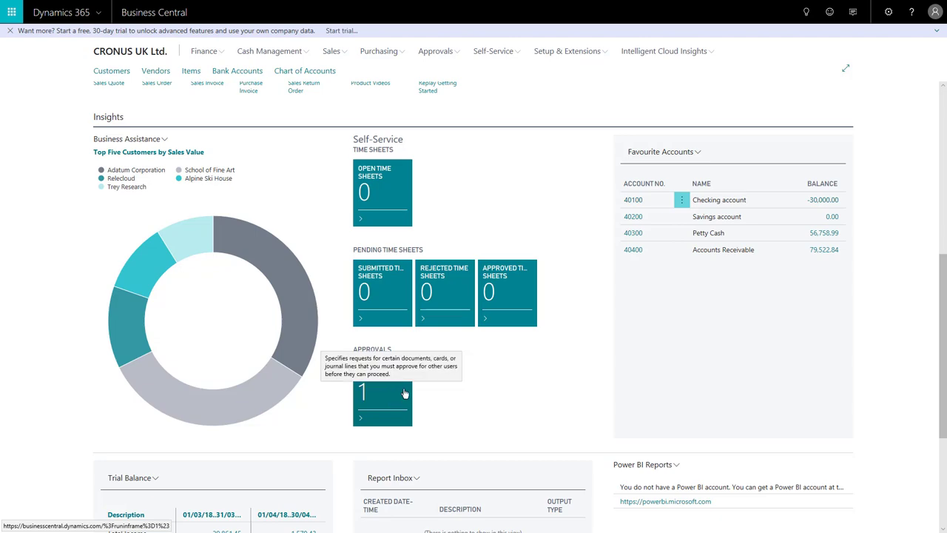
left_click(382, 403)
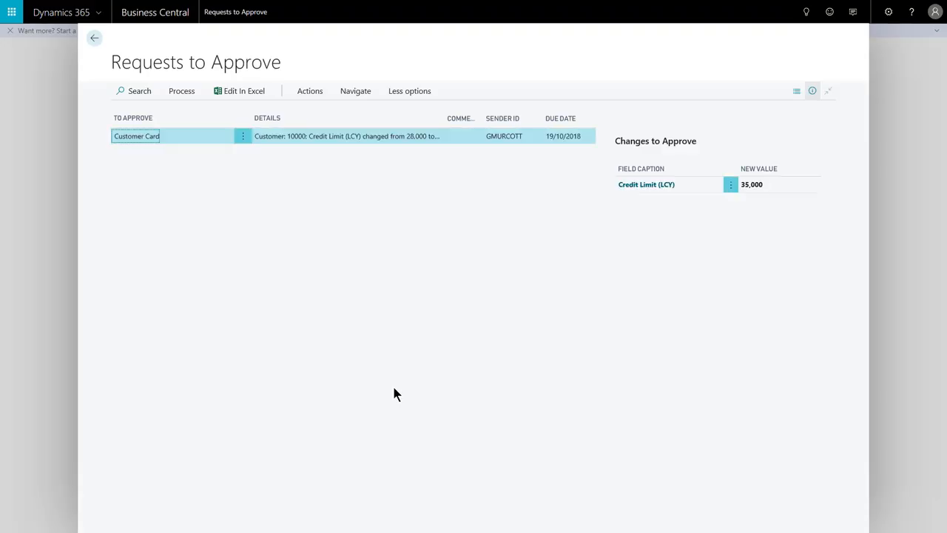
mouse_move(113, 151)
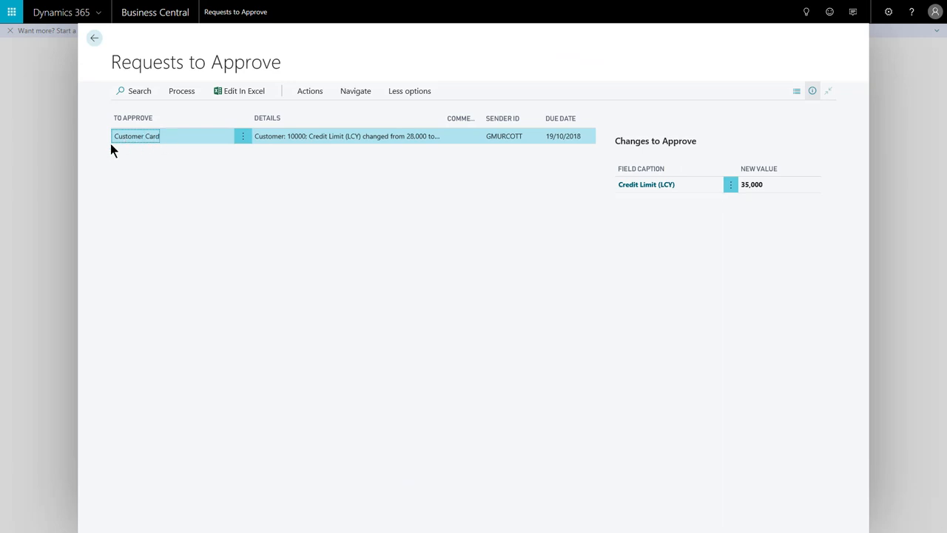
mouse_move(281, 152)
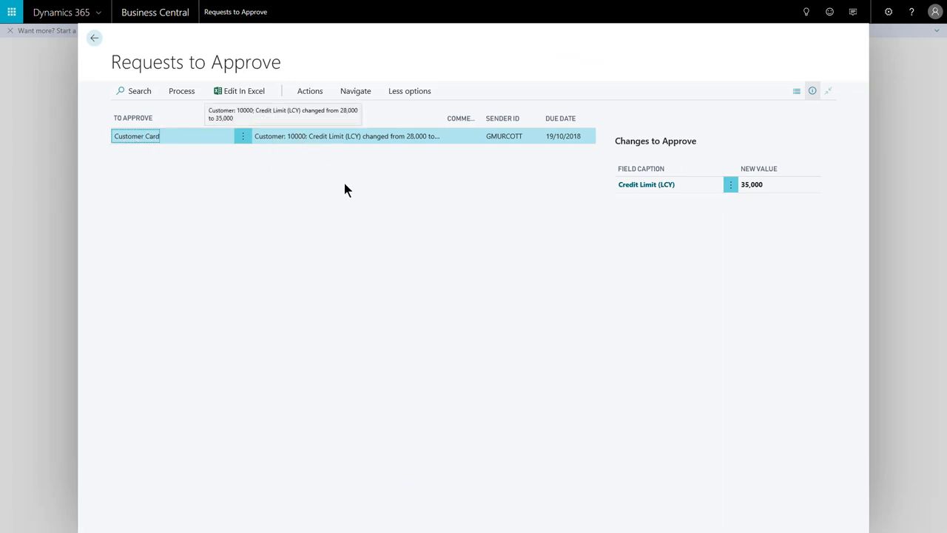
mouse_move(411, 144)
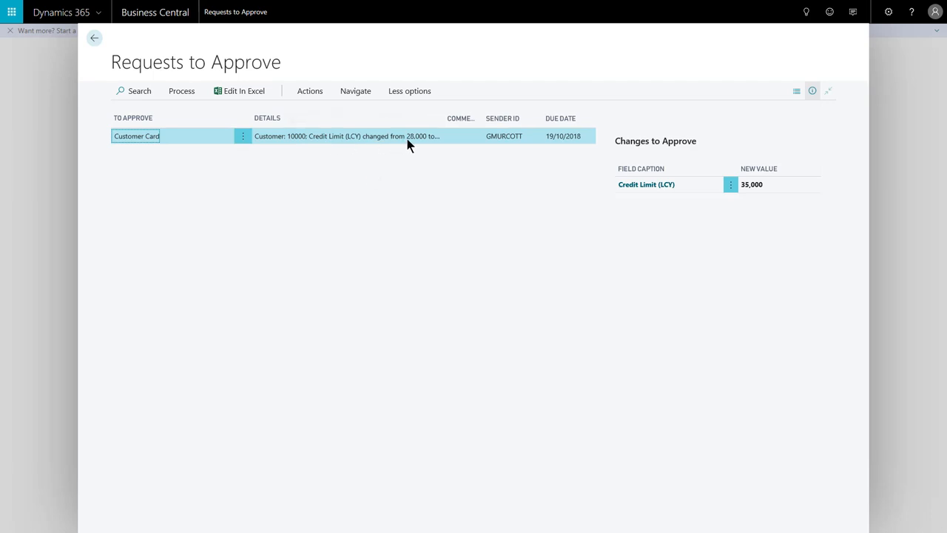
mouse_move(422, 142)
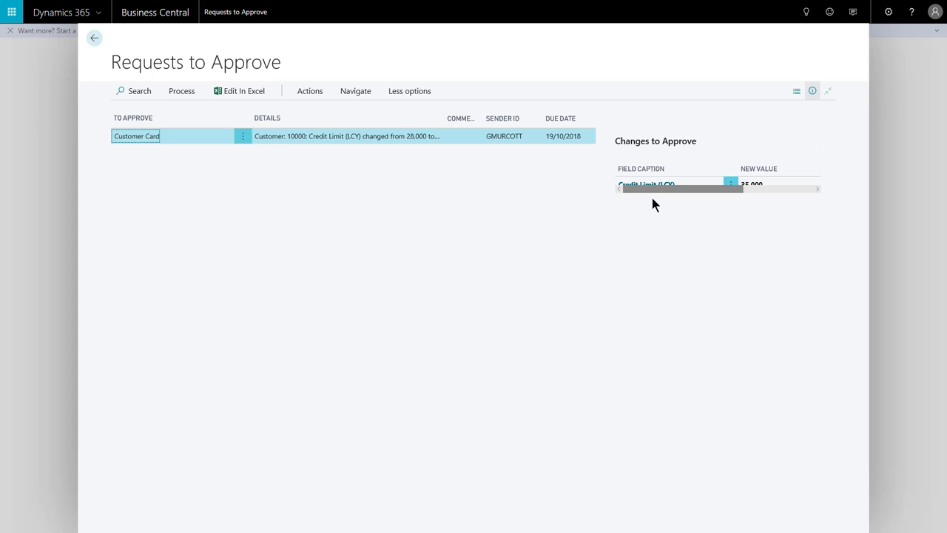
mouse_move(669, 246)
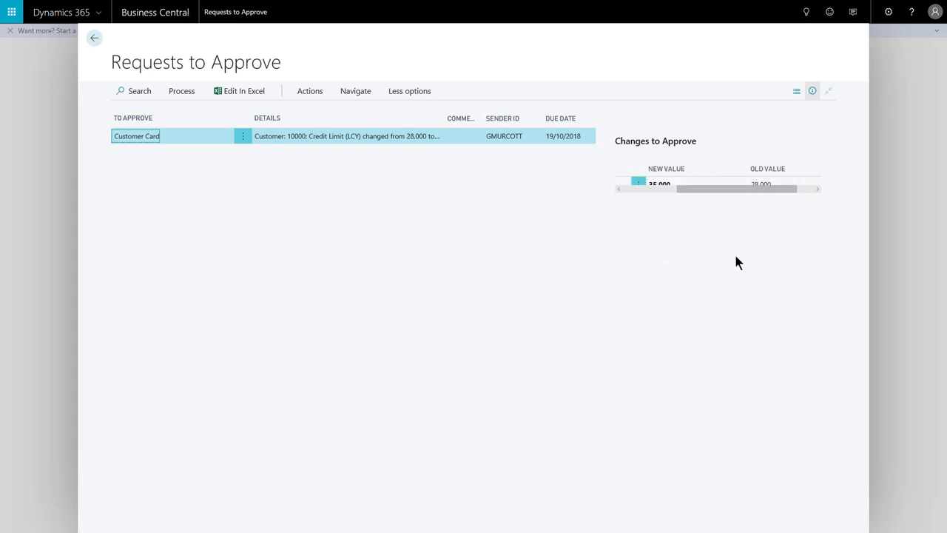
scroll("left", 3)
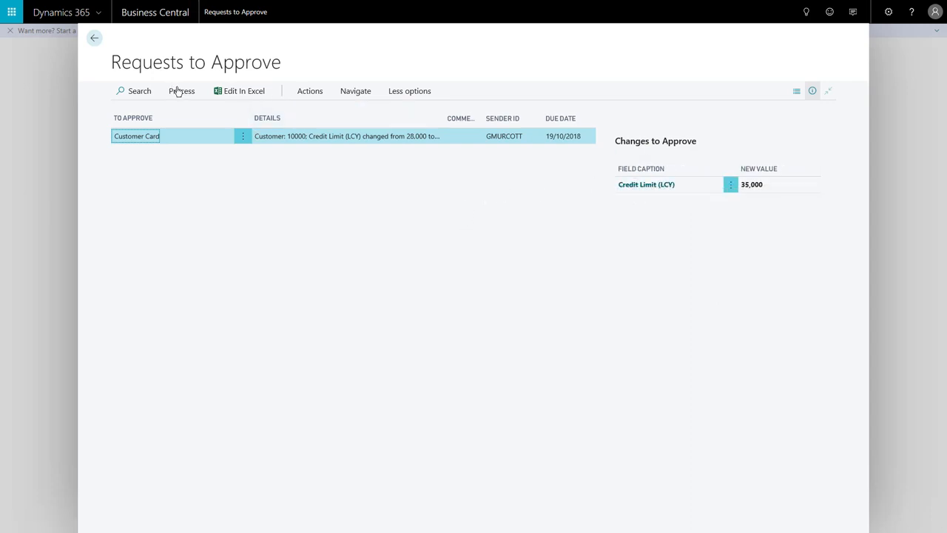
left_click(181, 90)
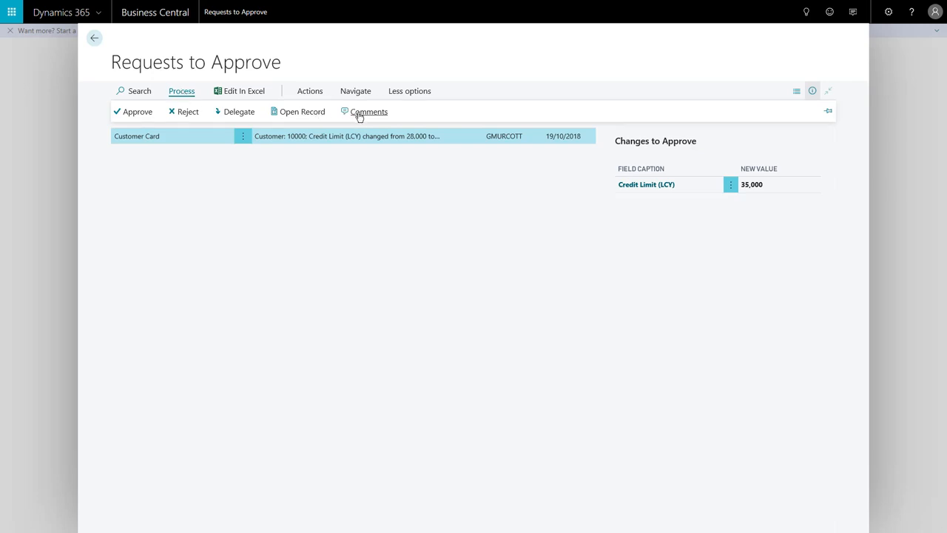
mouse_move(299, 115)
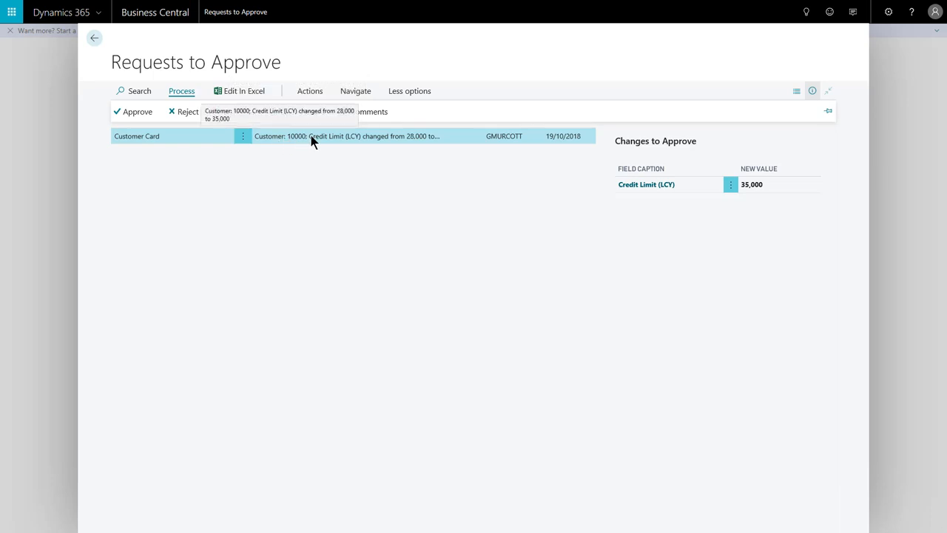
mouse_move(287, 161)
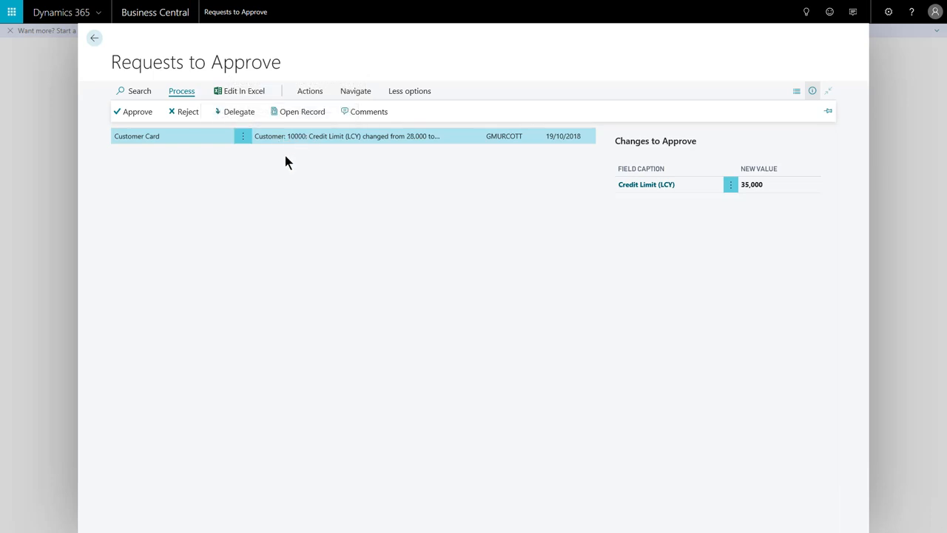
mouse_move(238, 119)
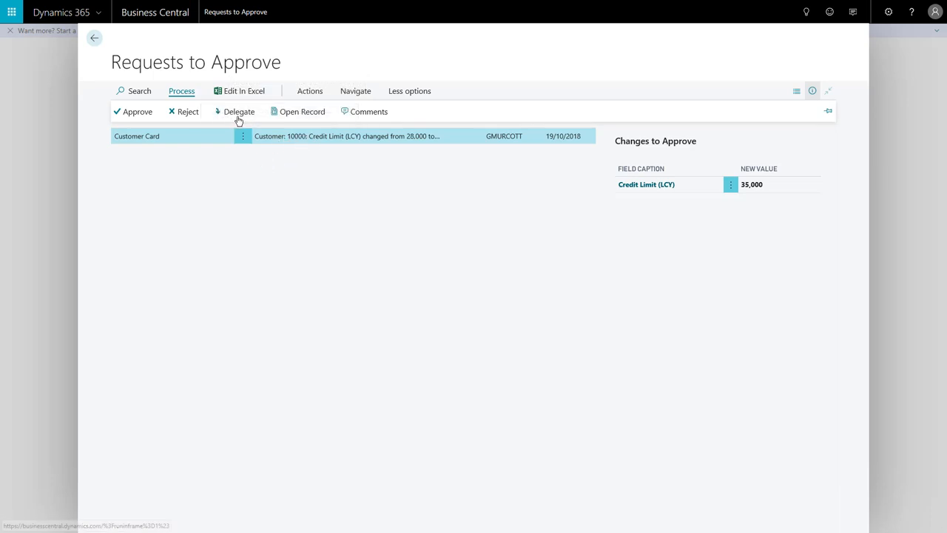
mouse_move(238, 111)
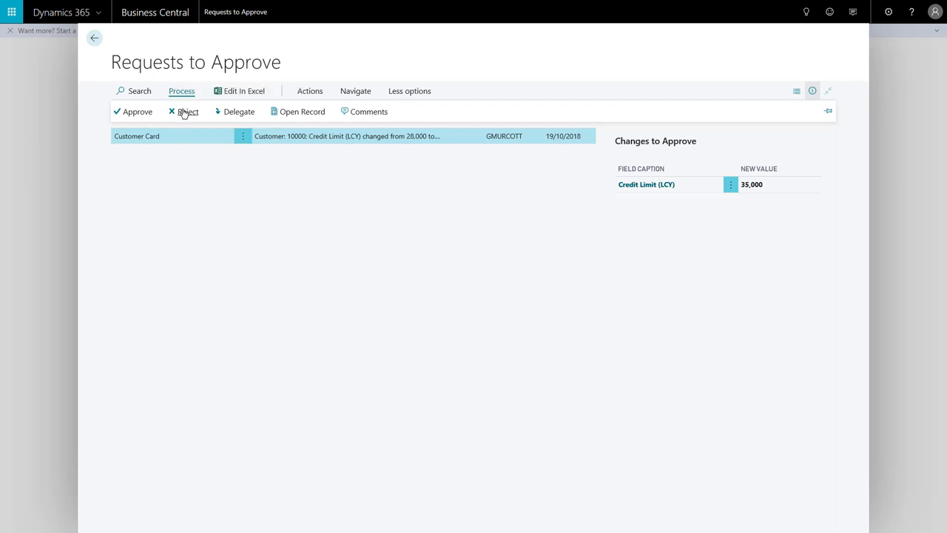
mouse_move(137, 111)
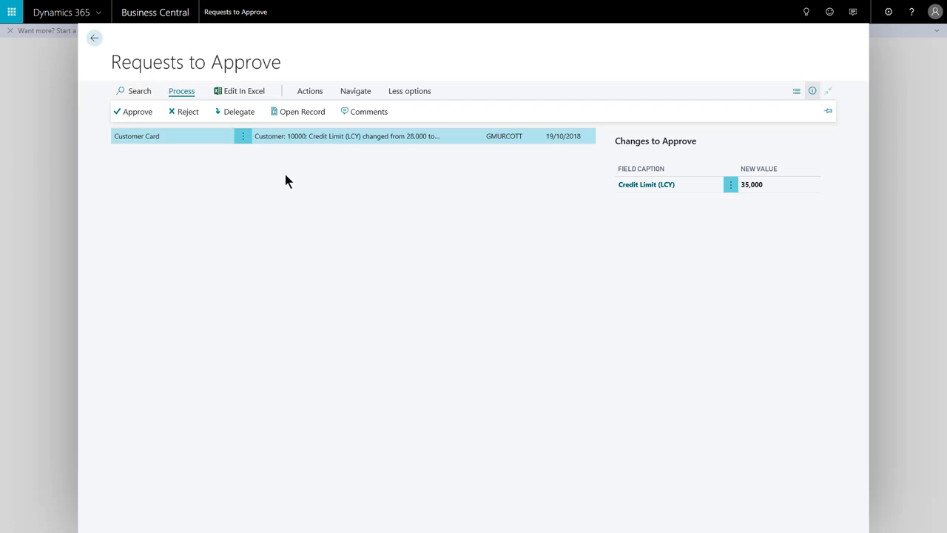
mouse_move(301, 111)
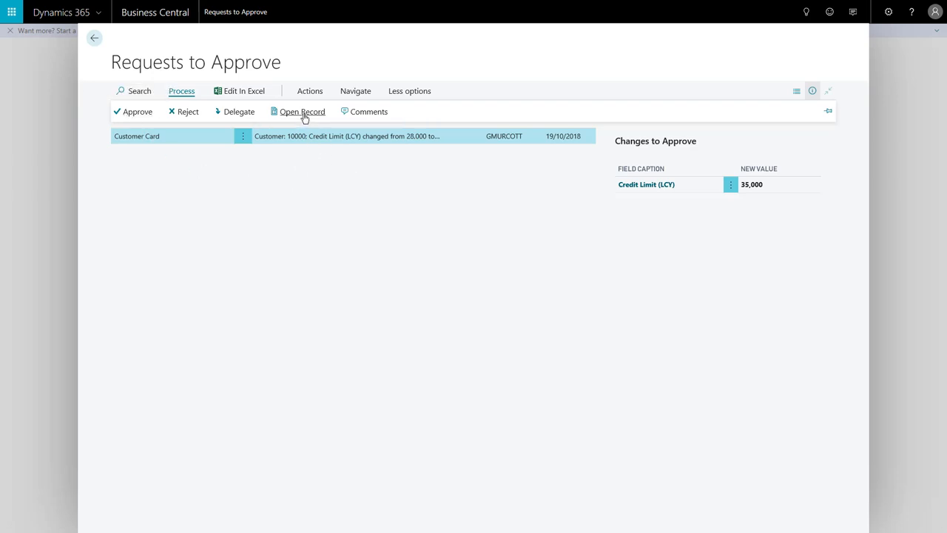
mouse_move(302, 111)
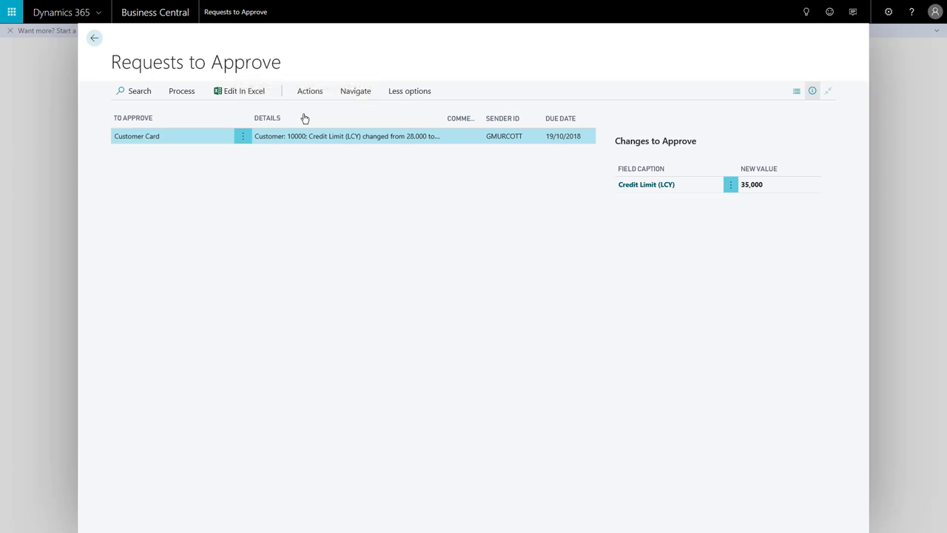
left_click(136, 136)
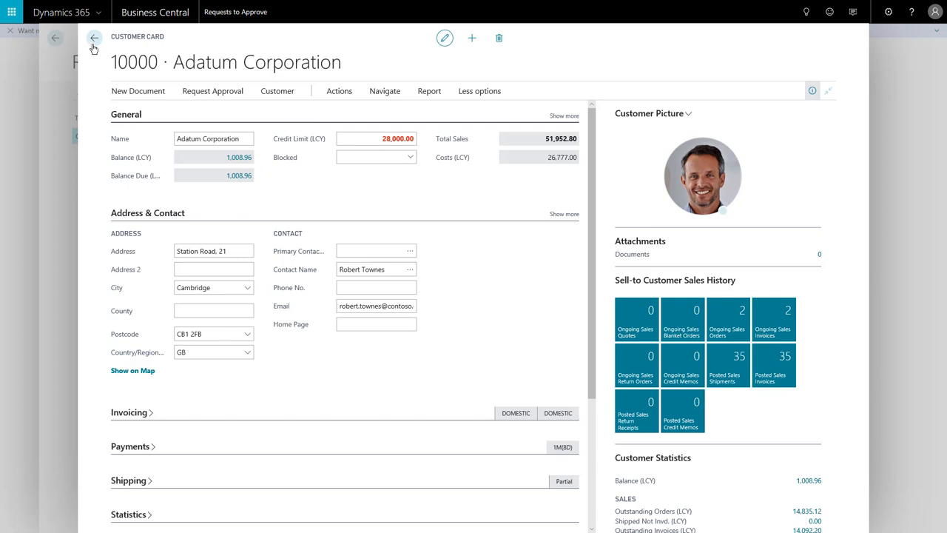
left_click(94, 38)
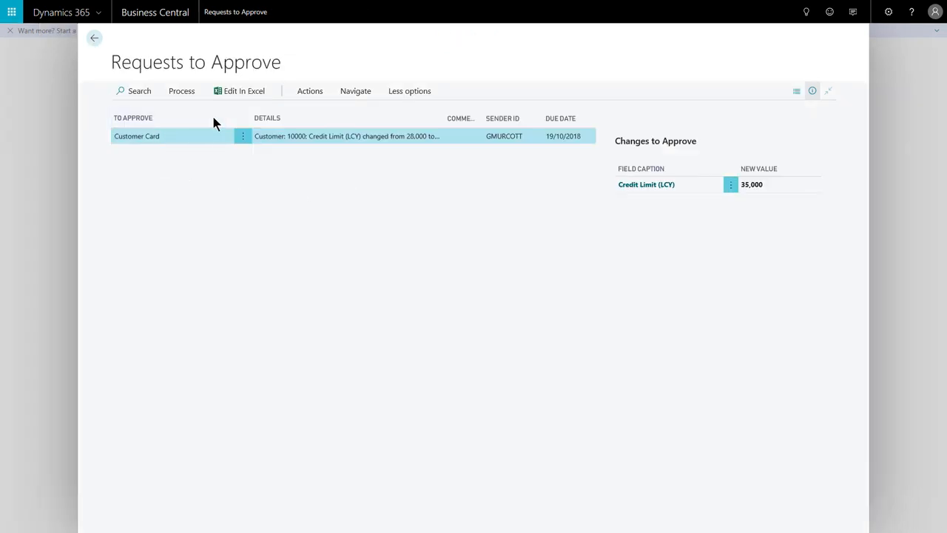
- Approve Adatum Corporation's credit limit change request from the Process actions
left_click(181, 90)
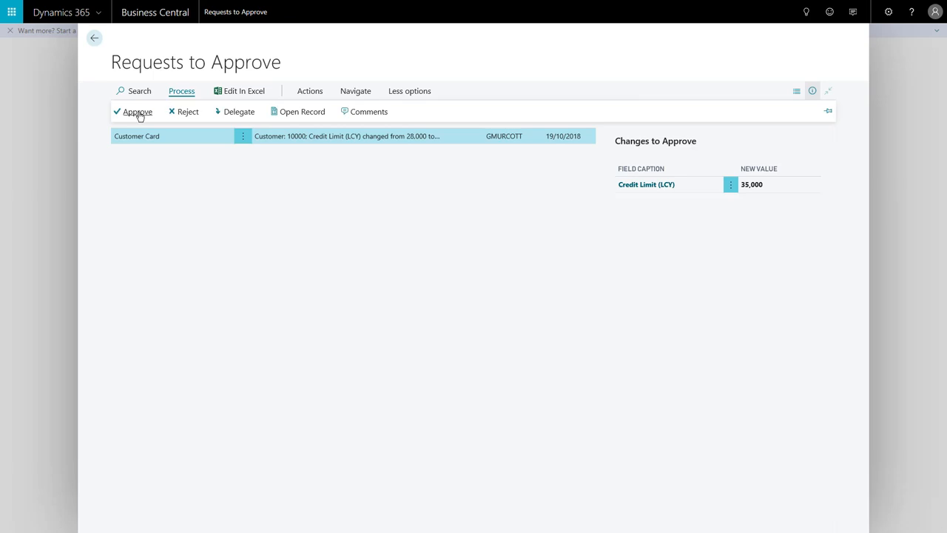
left_click(181, 90)
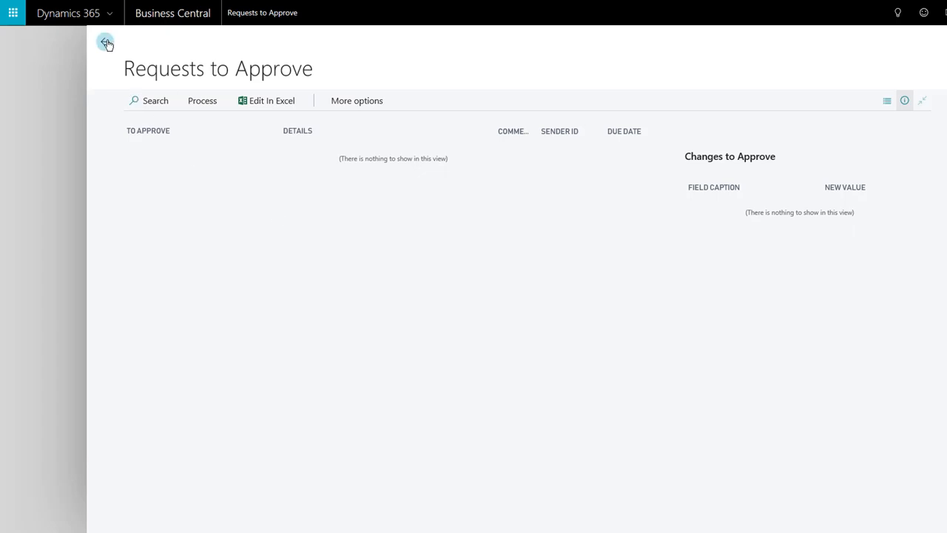
- Return to Adatum Corporation's customer card and check its Credit Limit (LCY) reads 35,000.00
left_click(105, 42)
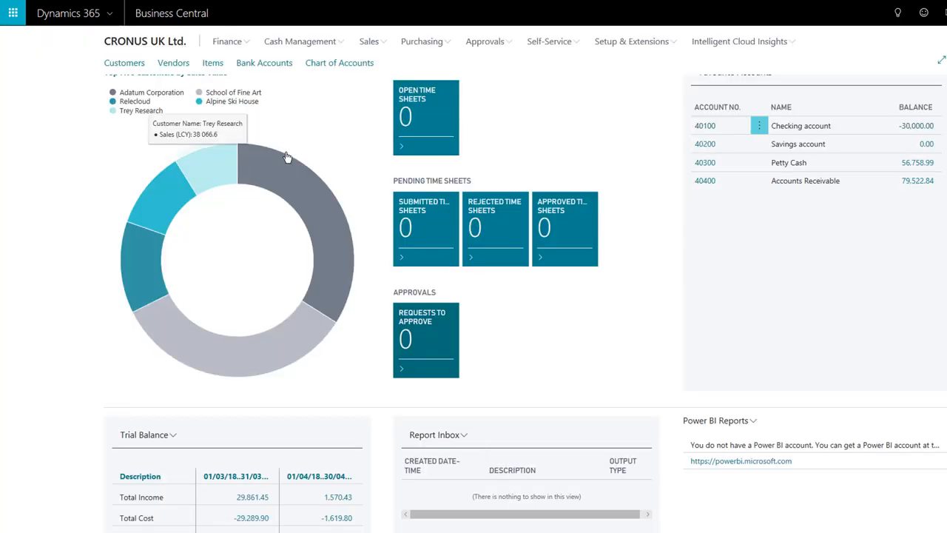
scroll("up", 3)
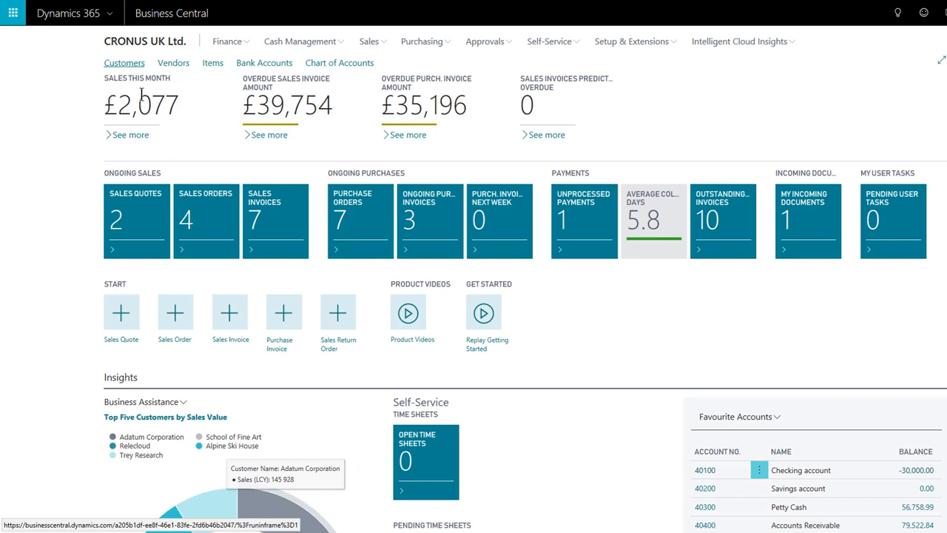
left_click(124, 62)
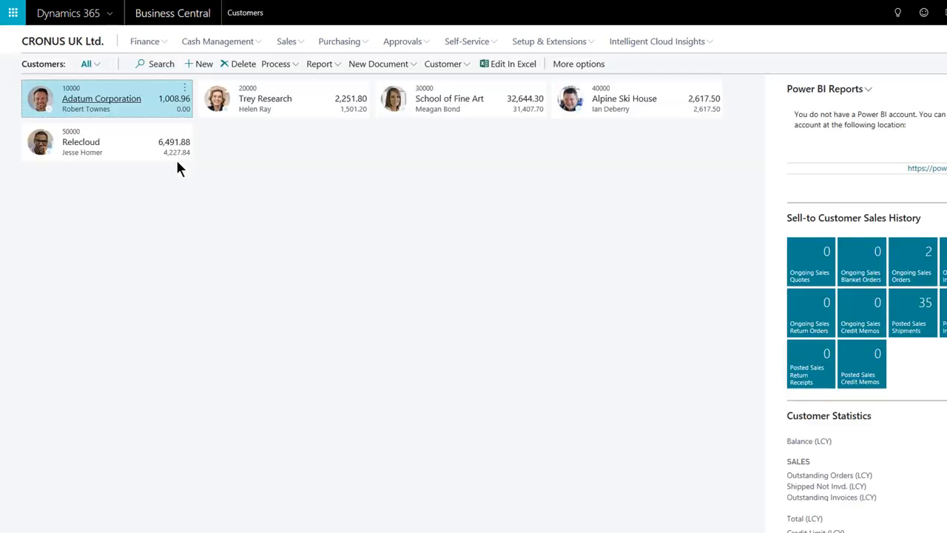
mouse_move(115, 98)
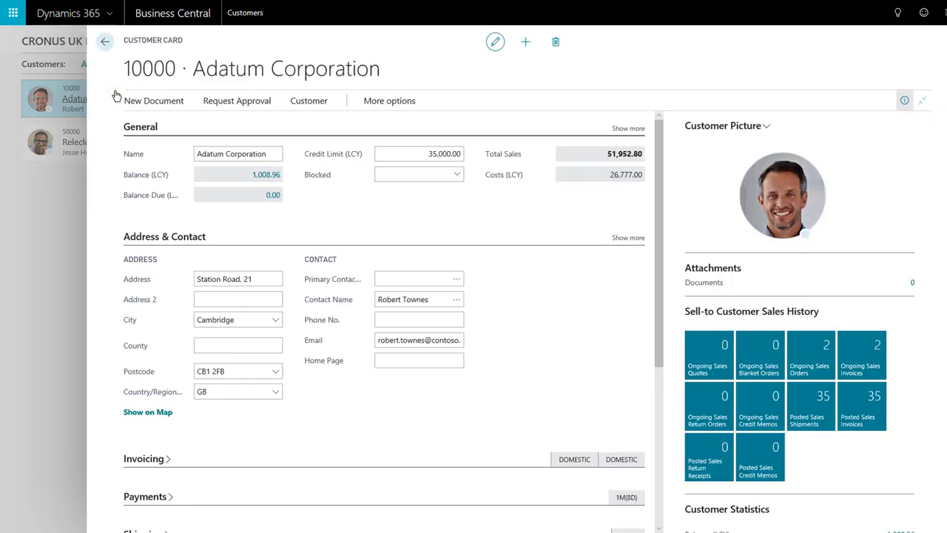
mouse_move(452, 162)
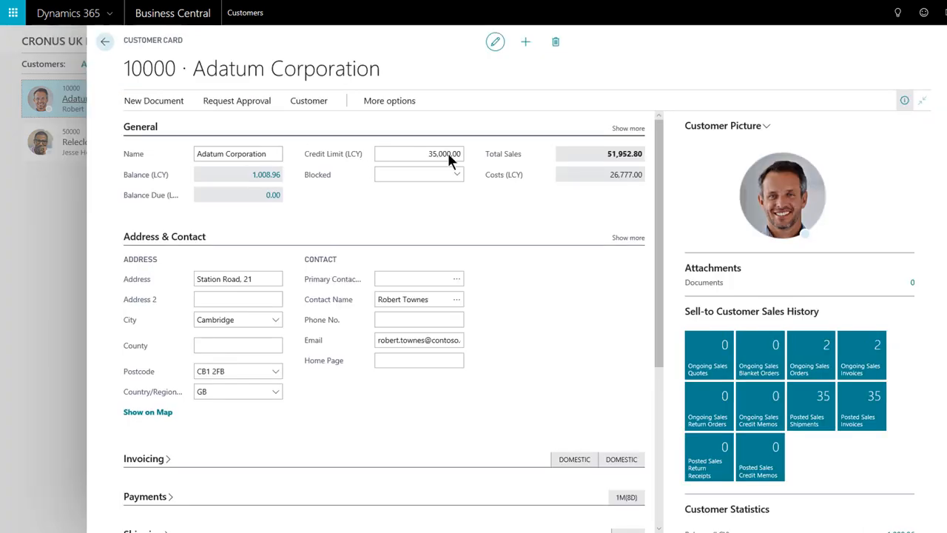
left_click(418, 153)
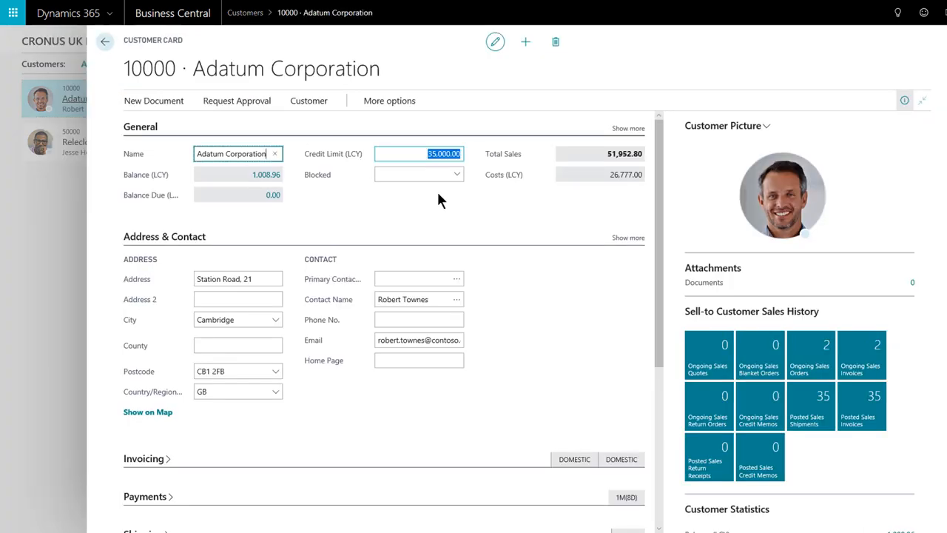